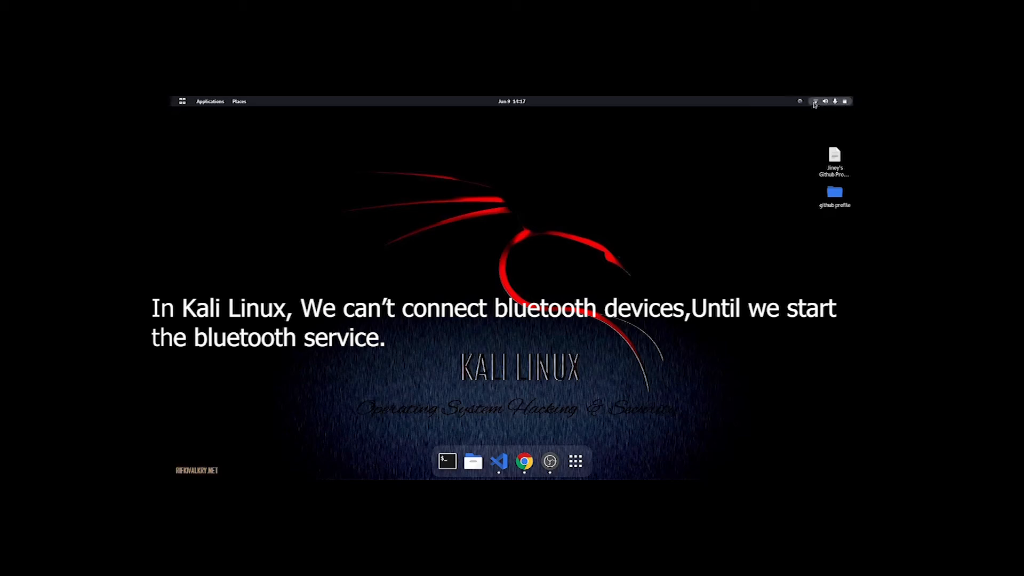
Check the Bluetooth settings from the system status menu, then close them.
{"action": "left_click", "coordinate": [815, 101]}
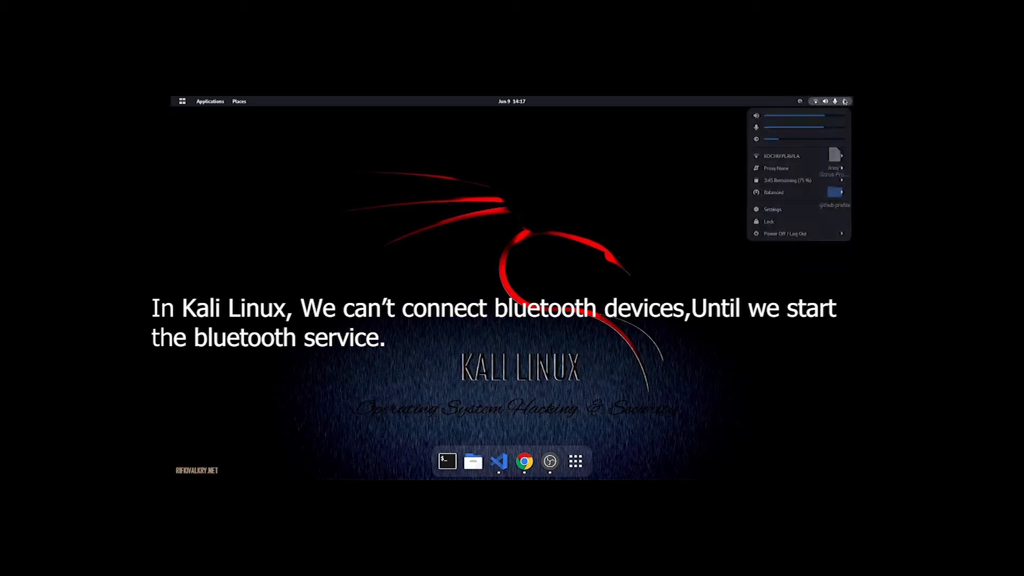
{"action": "left_click", "coordinate": [773, 209]}
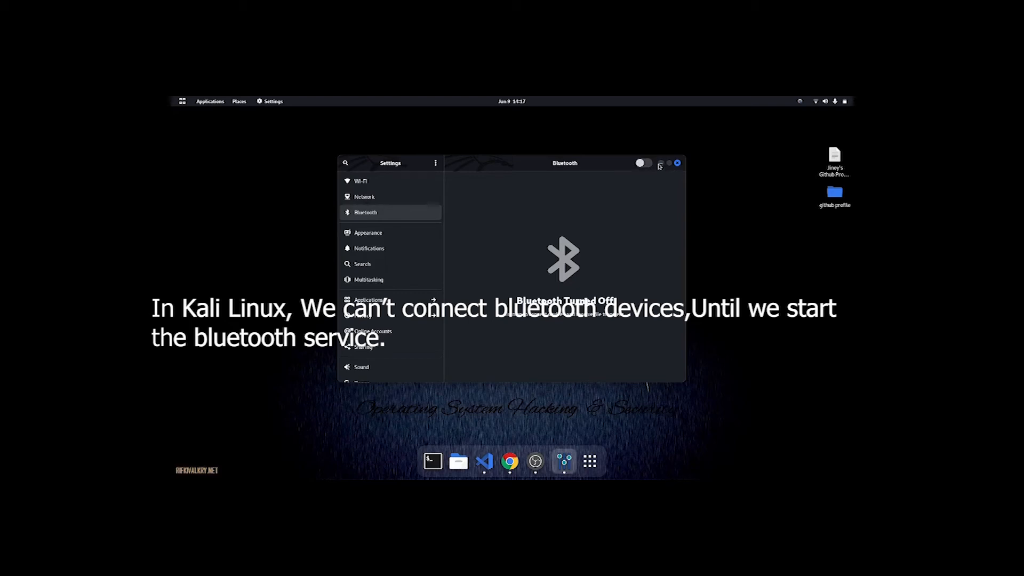
{"action": "left_click", "coordinate": [677, 163]}
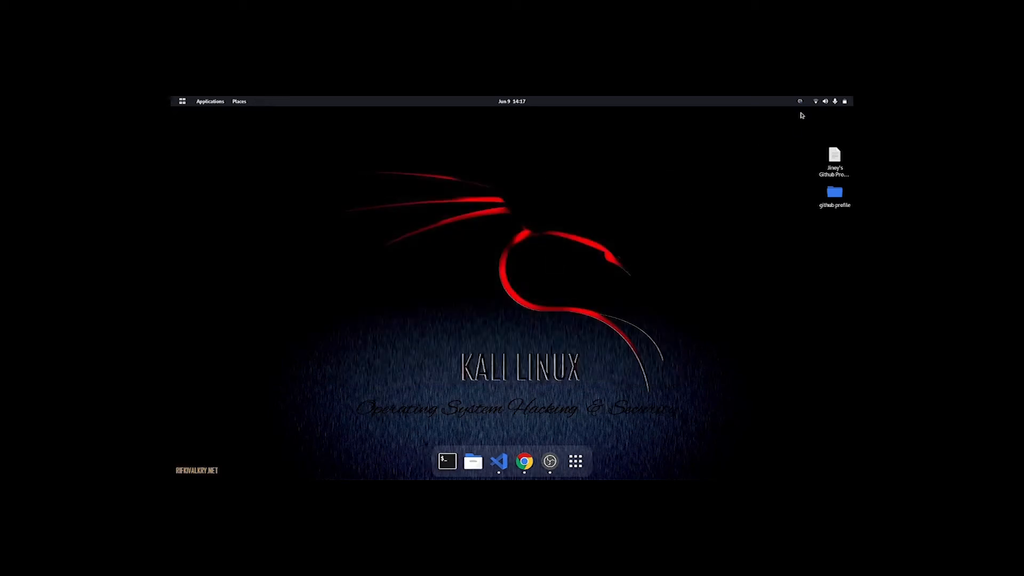
{"action": "mouse_move", "coordinate": [447, 461]}
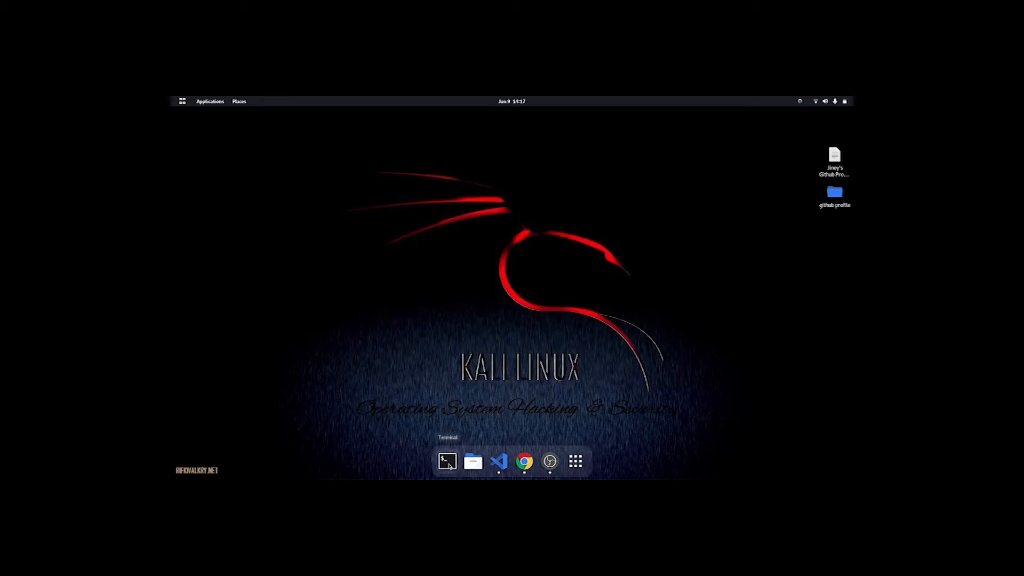
Run 'sudo service bluetooth start' in a terminal, authenticate, and exit.
{"action": "left_click", "coordinate": [447, 461]}
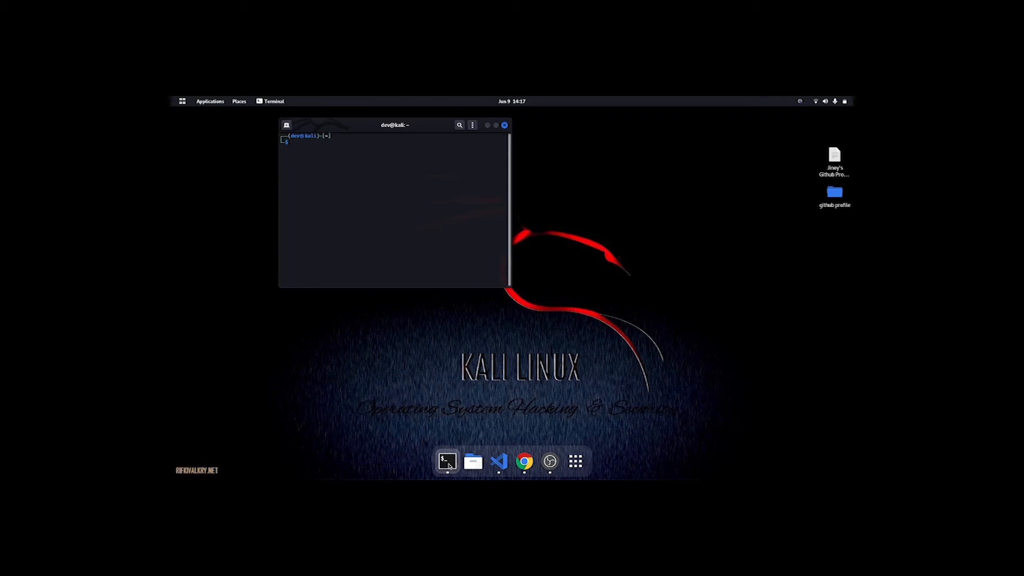
{"action": "type", "text": "sudo apt remove plank"}
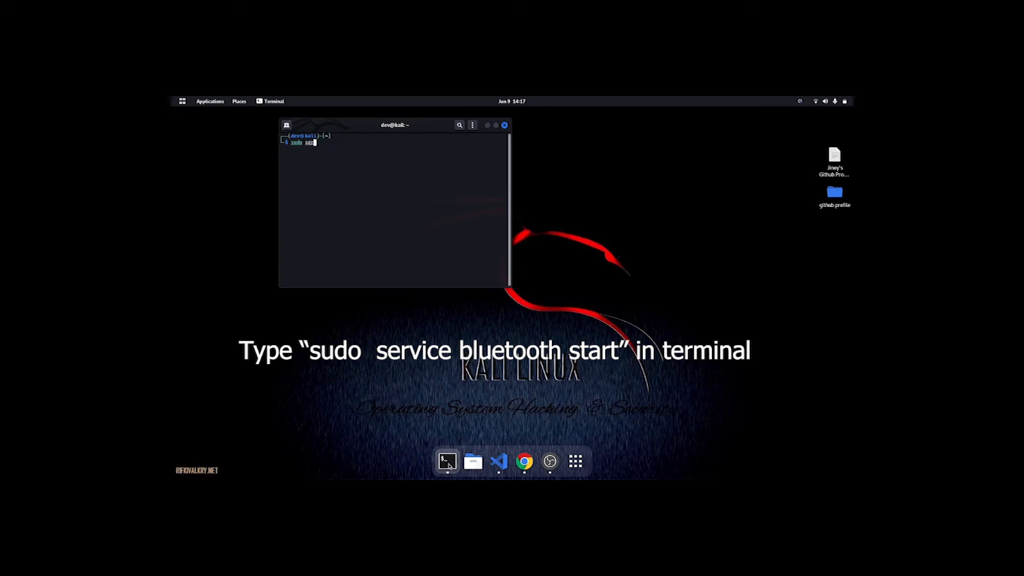
{"action": "type", "text": "service"}
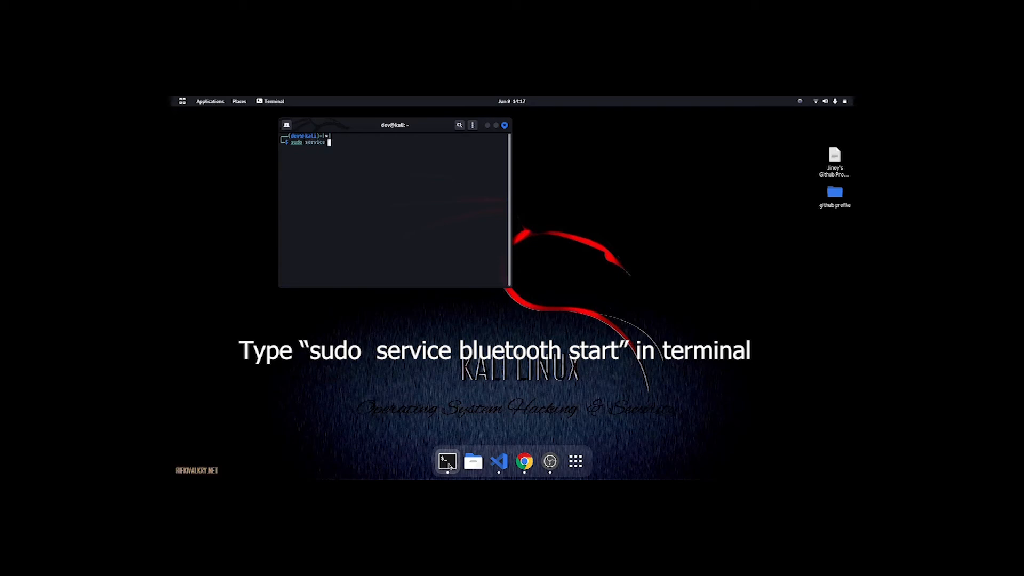
{"action": "type", "text": "blu"}
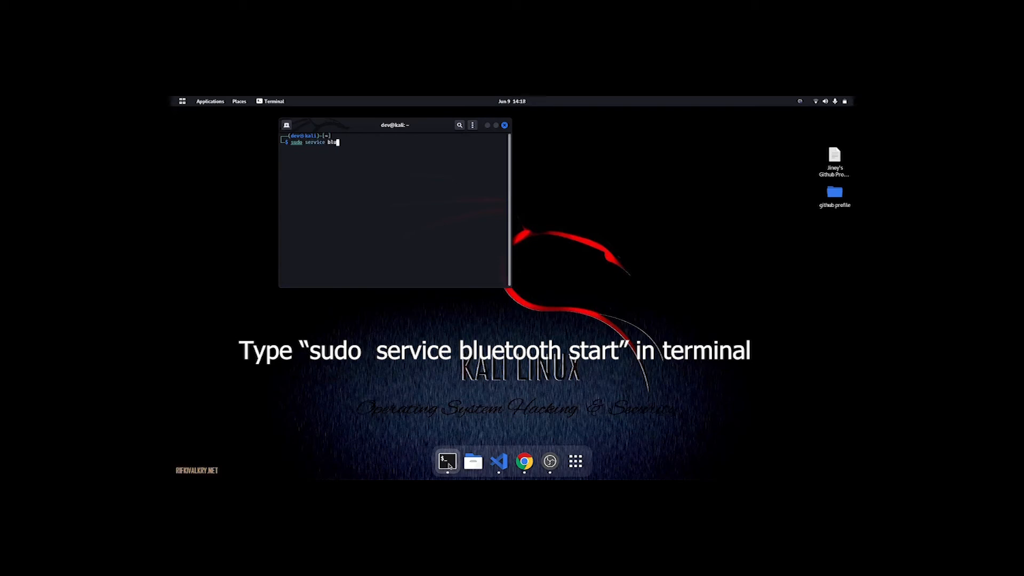
{"action": "type", "text": "etooth"}
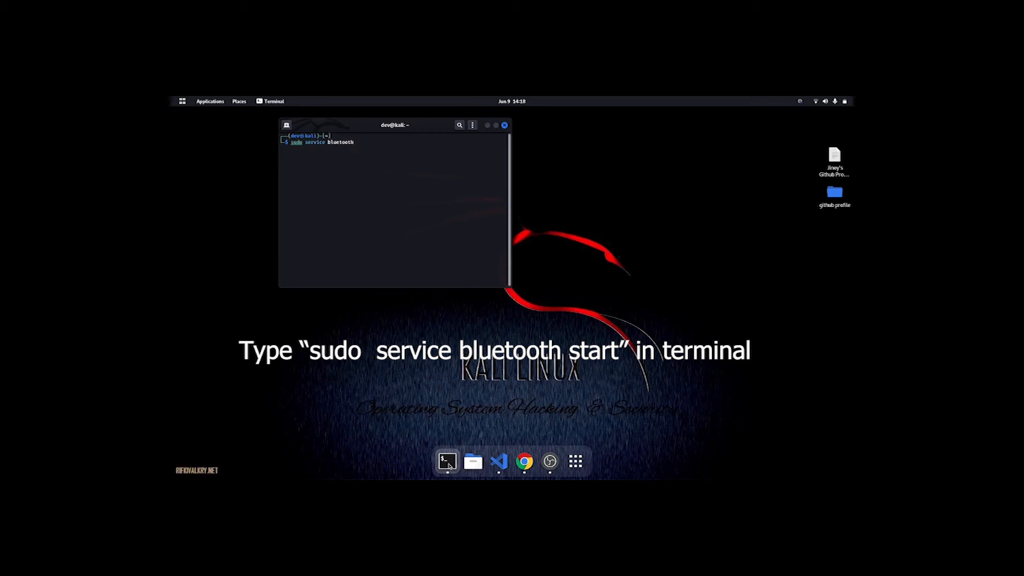
{"action": "type", "text": "start"}
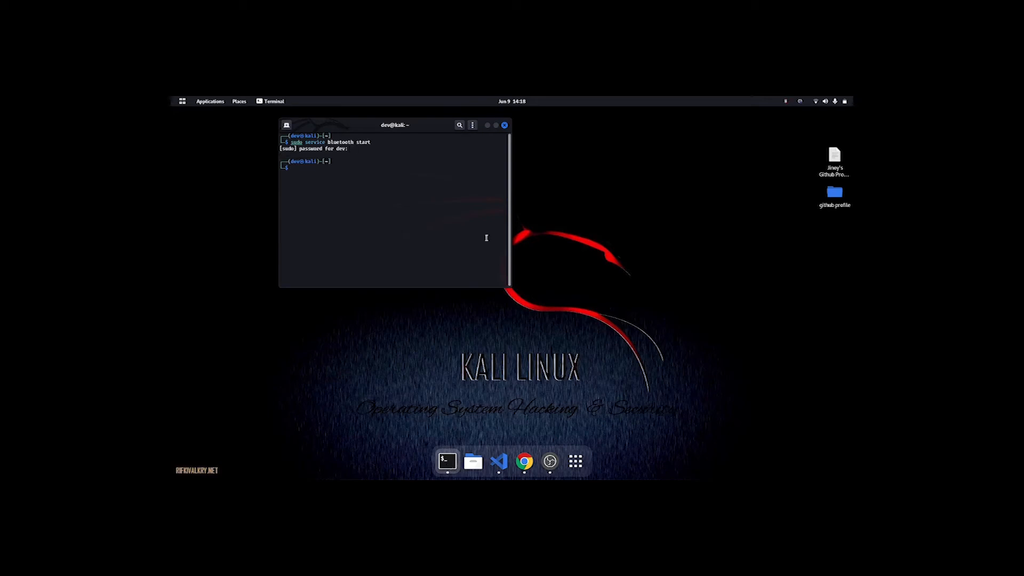
{"action": "type", "text": "exit"}
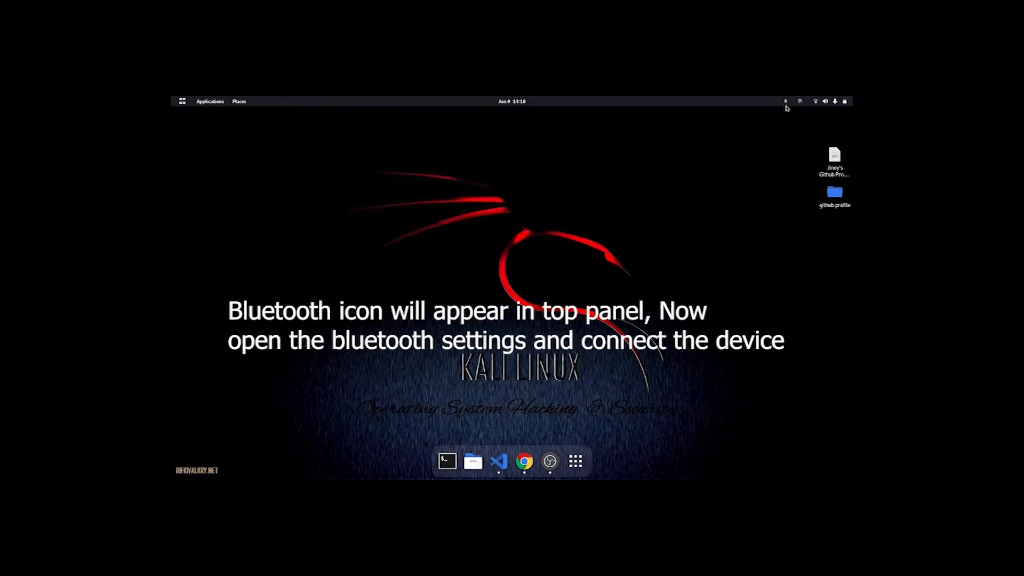
Pair and connect the HP Bluetooth Headset 500 through the Blueman panel applet.
{"action": "left_click", "coordinate": [786, 101]}
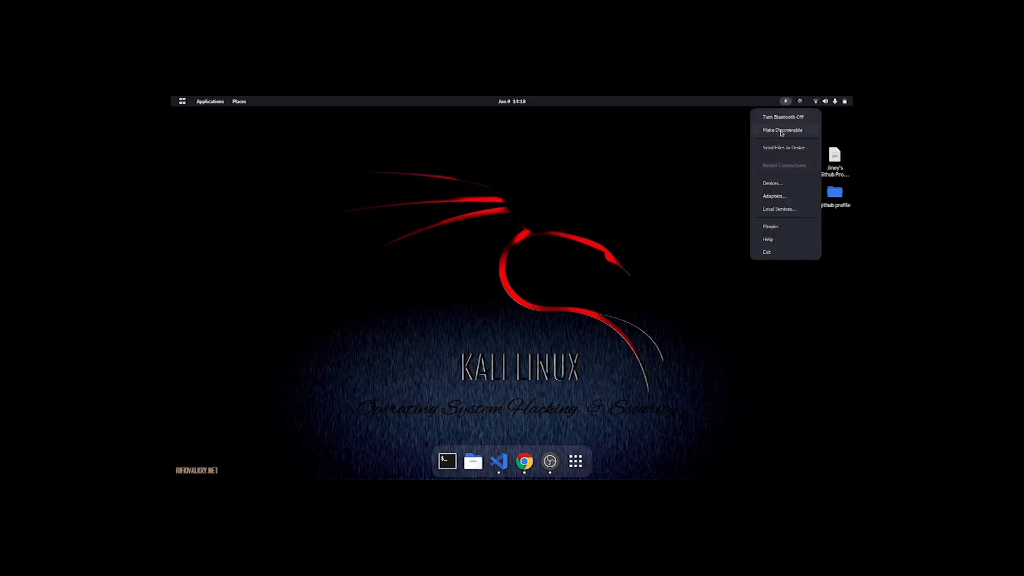
{"action": "mouse_move", "coordinate": [783, 117]}
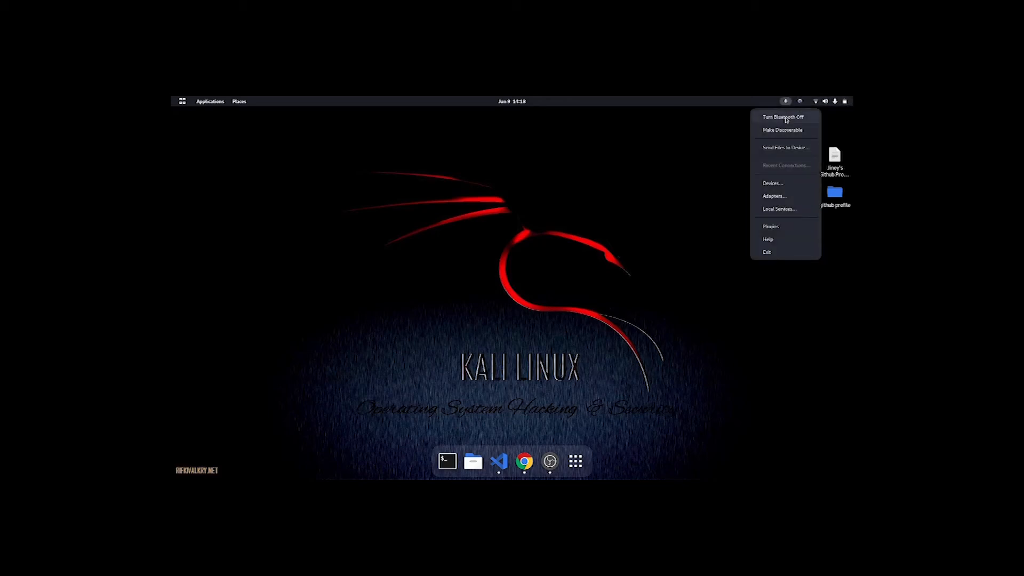
{"action": "left_click", "coordinate": [844, 101]}
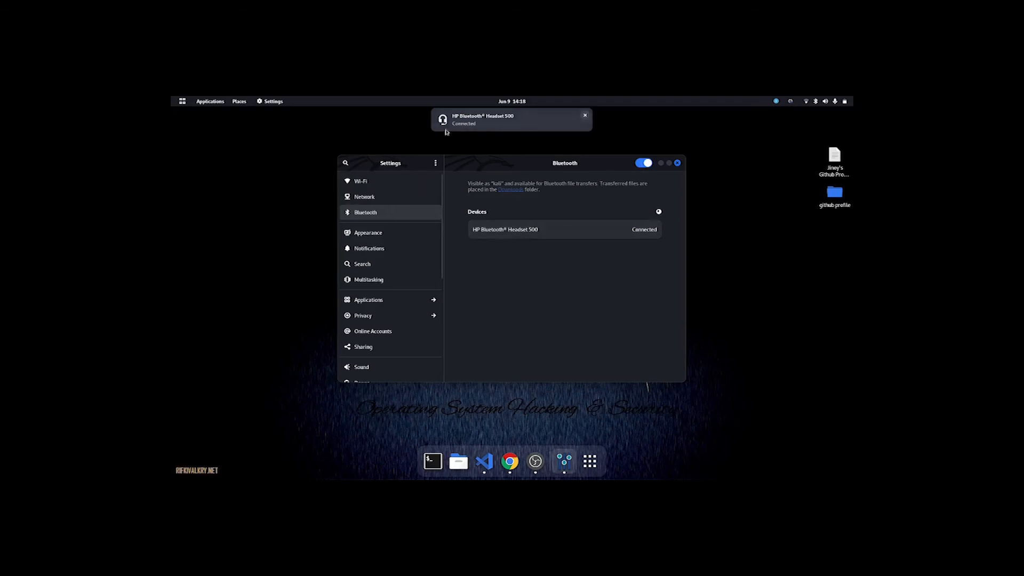
Close Settings, open YouTube in a new Chrome tab, and type 'ncs' into search.
{"action": "left_click", "coordinate": [677, 163]}
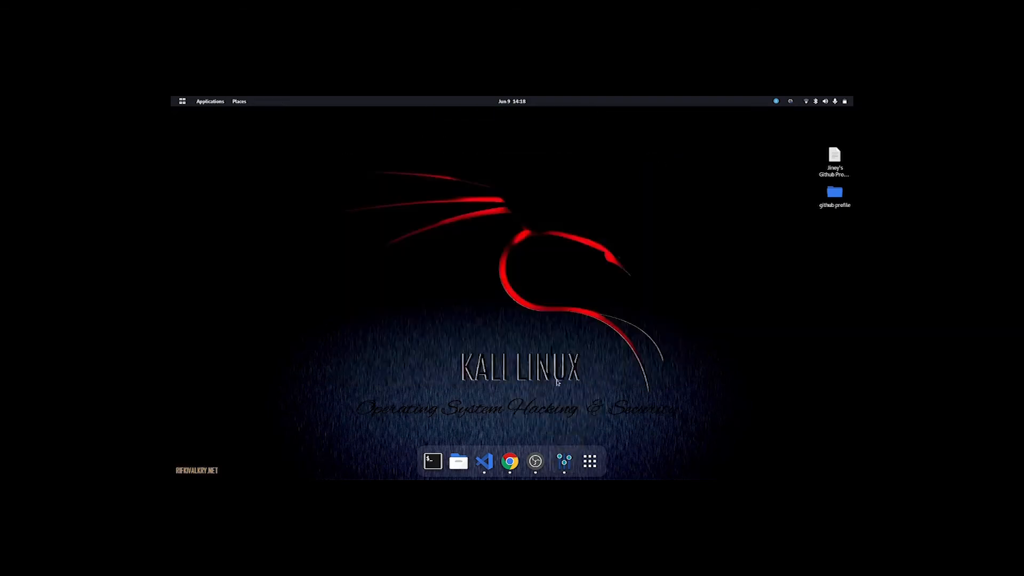
{"action": "left_click", "coordinate": [510, 461]}
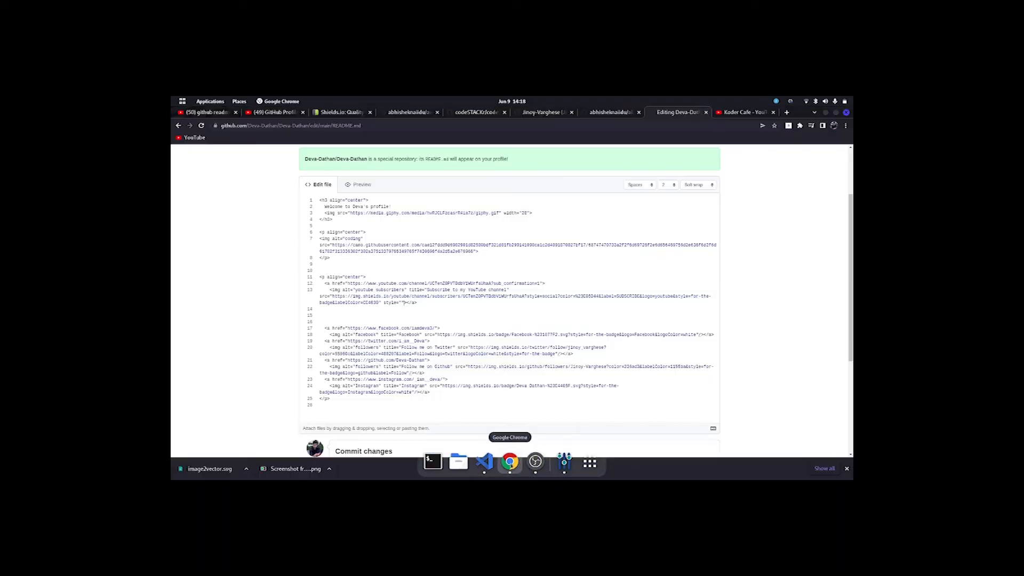
{"action": "left_click", "coordinate": [787, 112]}
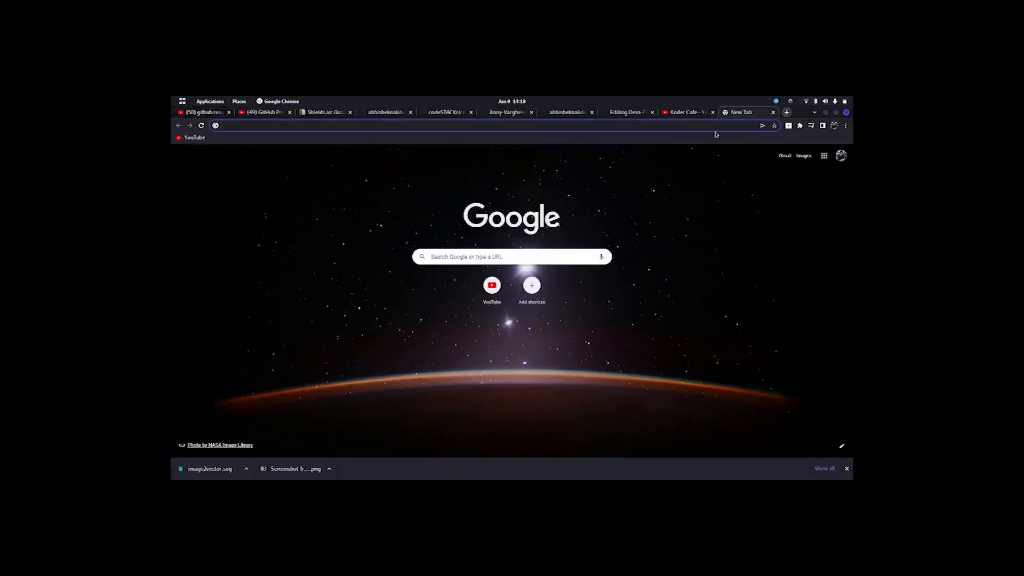
{"action": "left_click", "coordinate": [491, 285]}
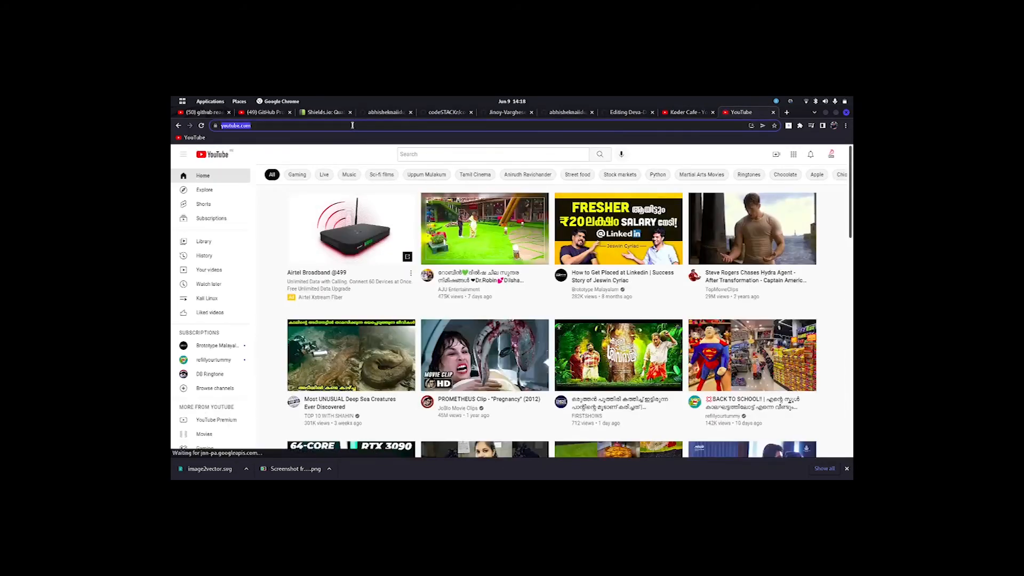
{"action": "type", "text": "ncs"}
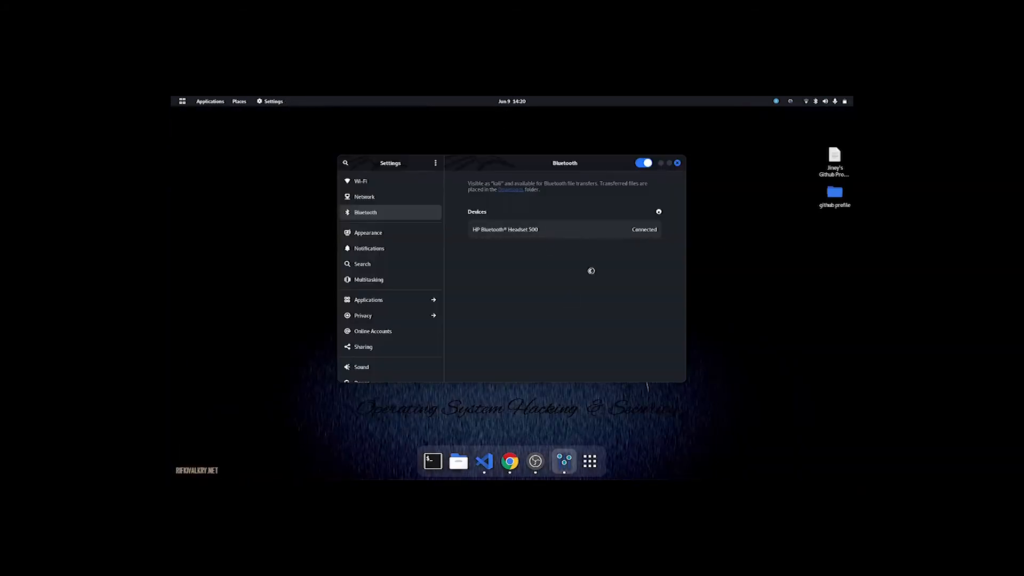
Set 'Headset - HP Bluetooth Headset 500' as the output device and return to Chrome.
{"action": "left_click", "coordinate": [504, 229]}
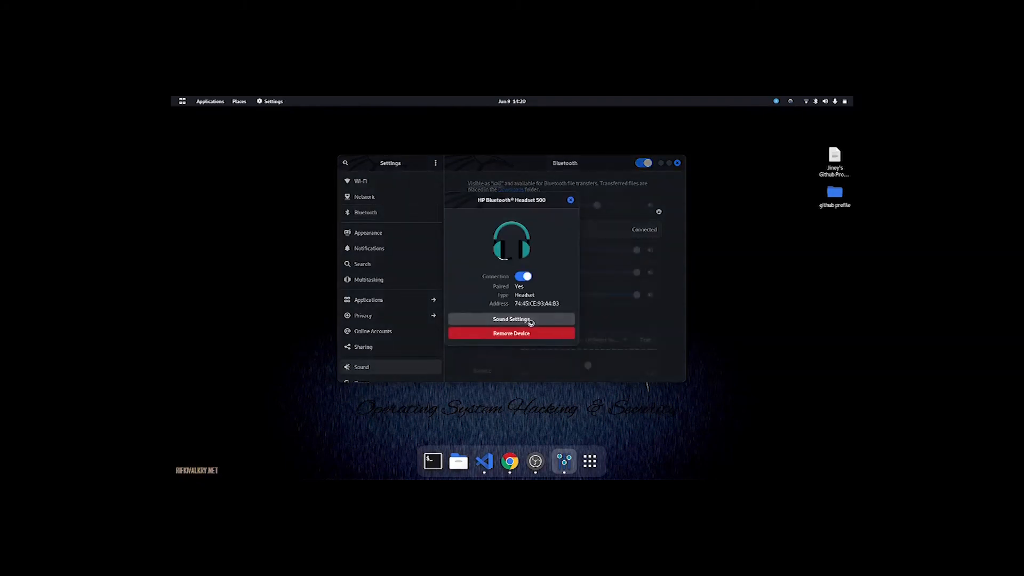
{"action": "left_click", "coordinate": [512, 319]}
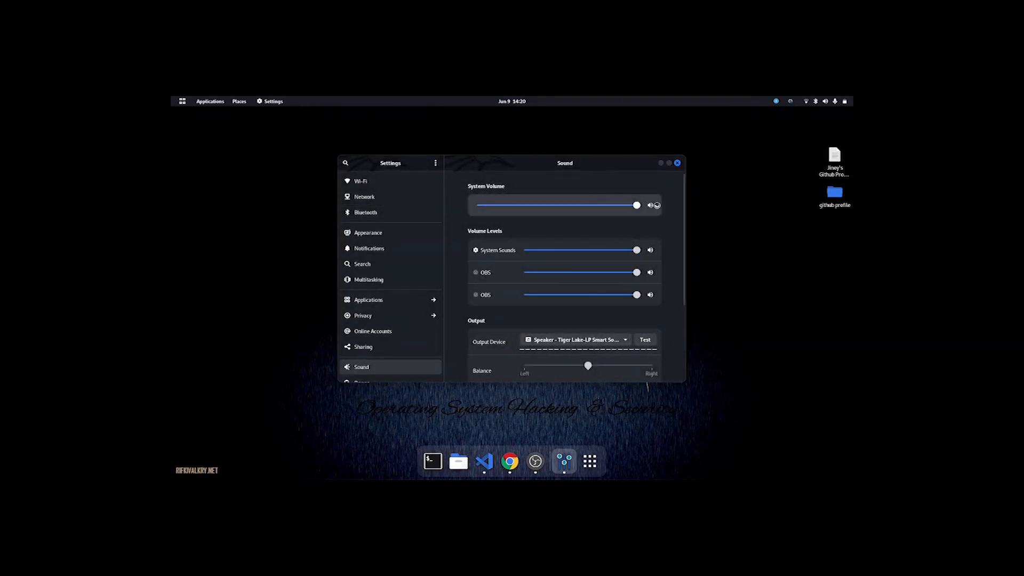
{"action": "left_click", "coordinate": [576, 340]}
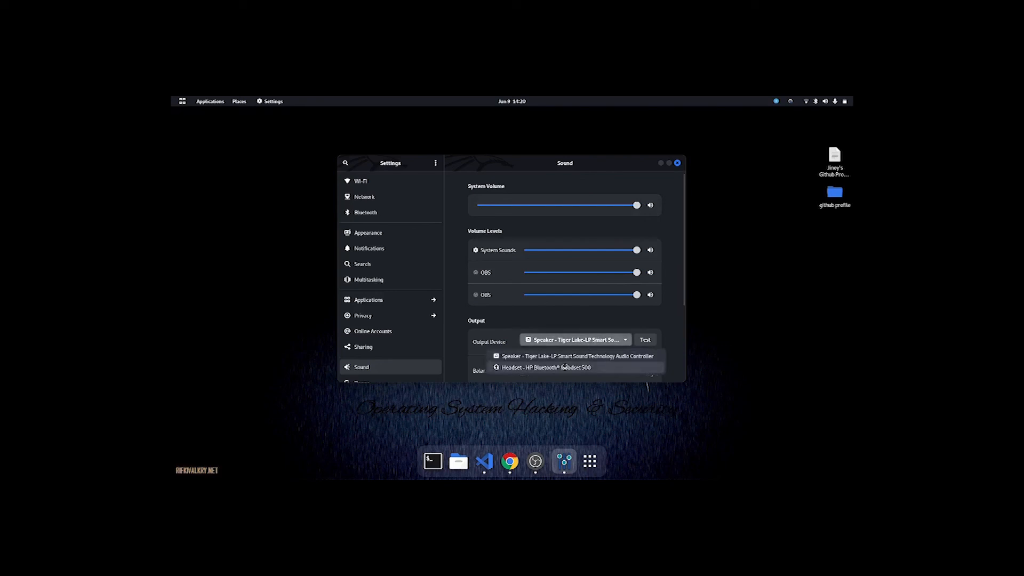
{"action": "left_click", "coordinate": [549, 367]}
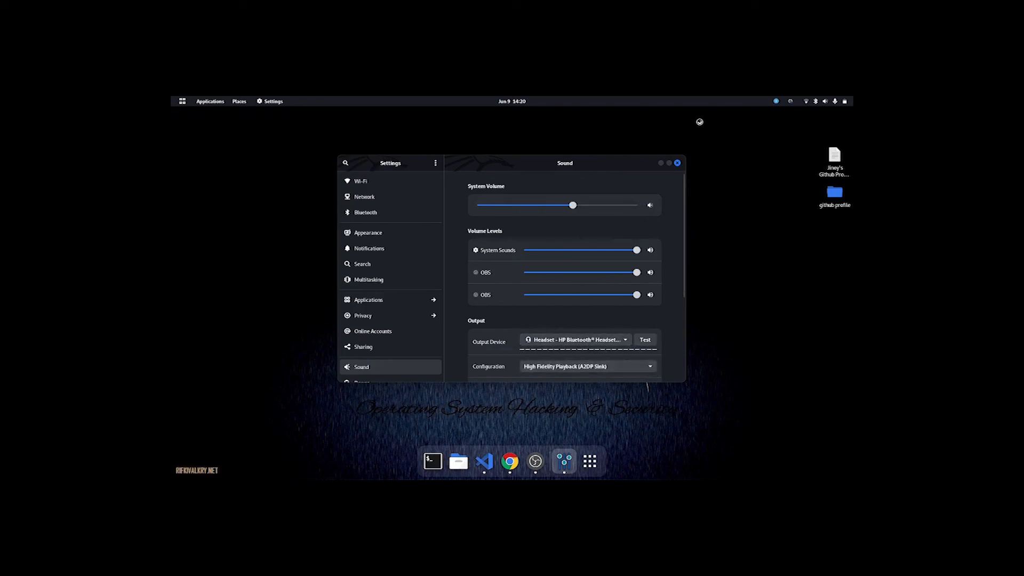
{"action": "left_click", "coordinate": [645, 339]}
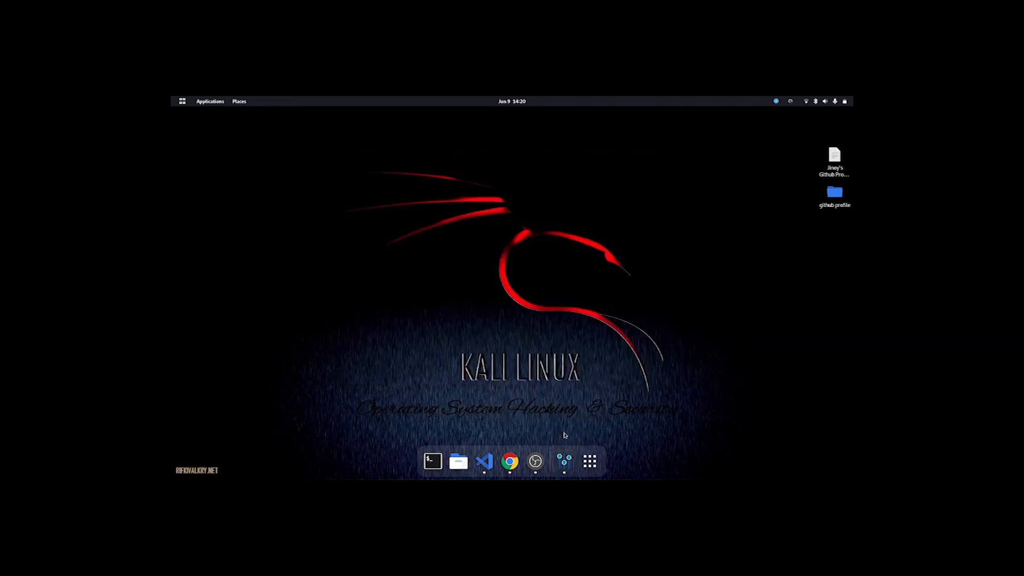
{"action": "left_click", "coordinate": [509, 462]}
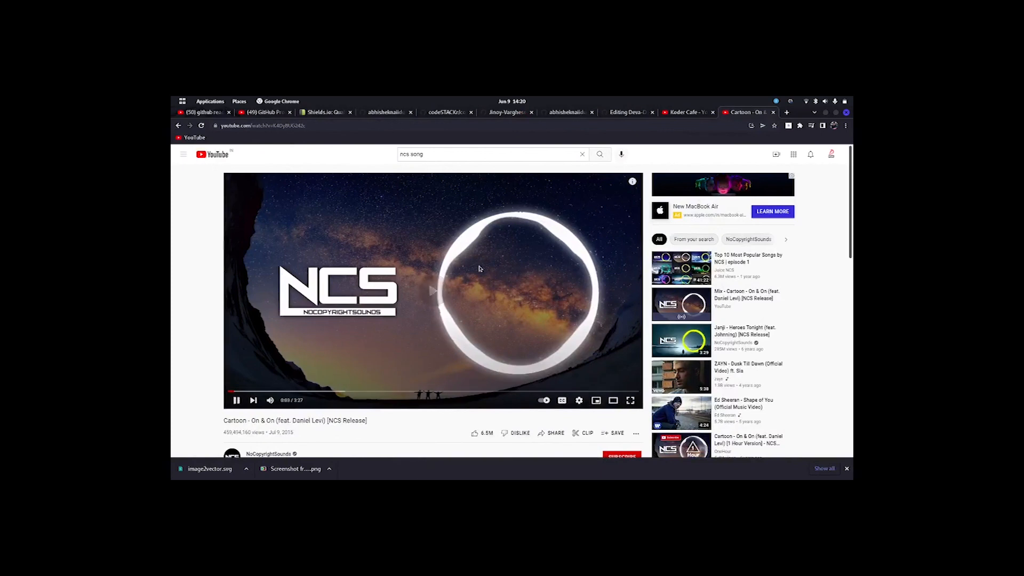